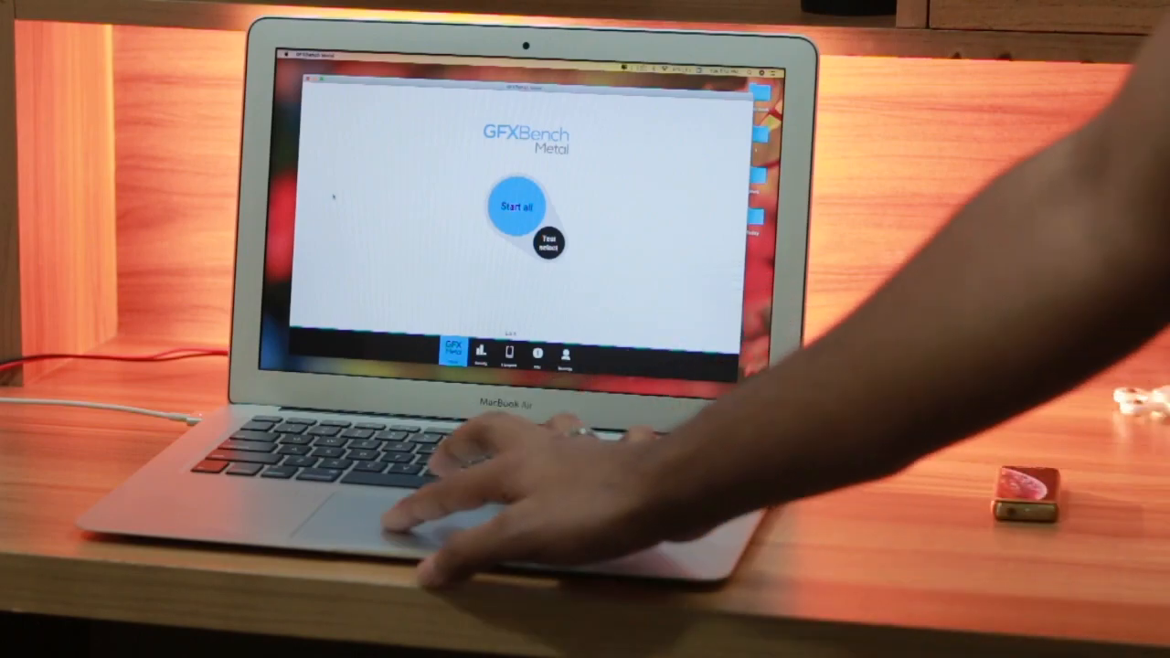
Step: Start the GFXBench Metal benchmark so its 3D city scene renders full screen
left_click(512, 205)
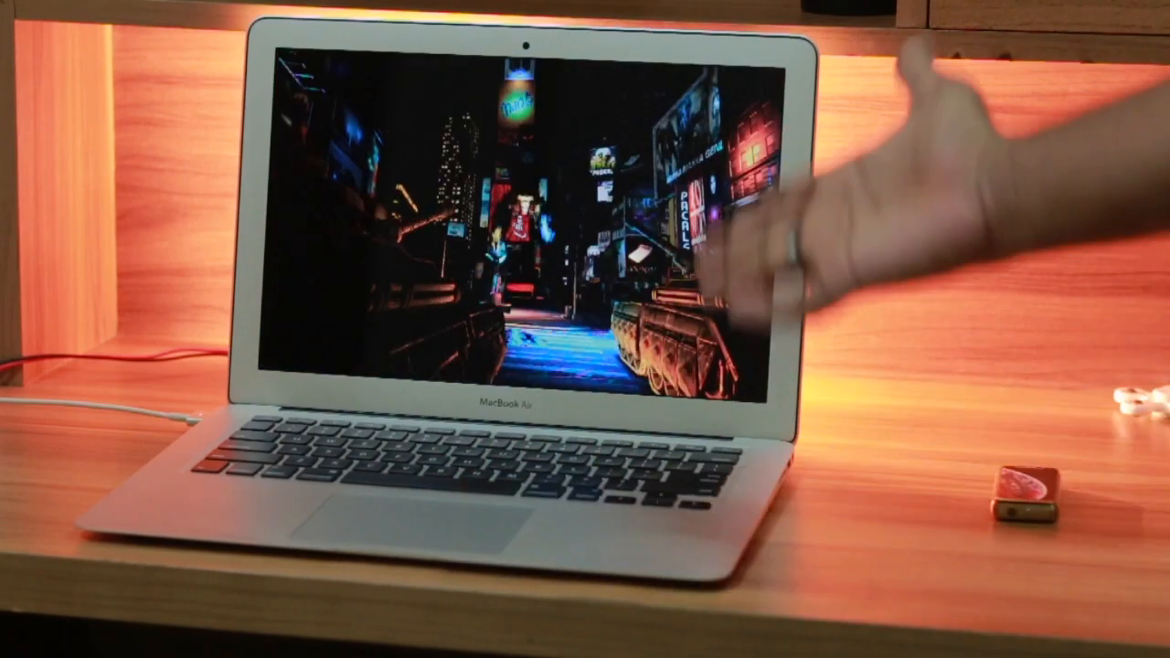